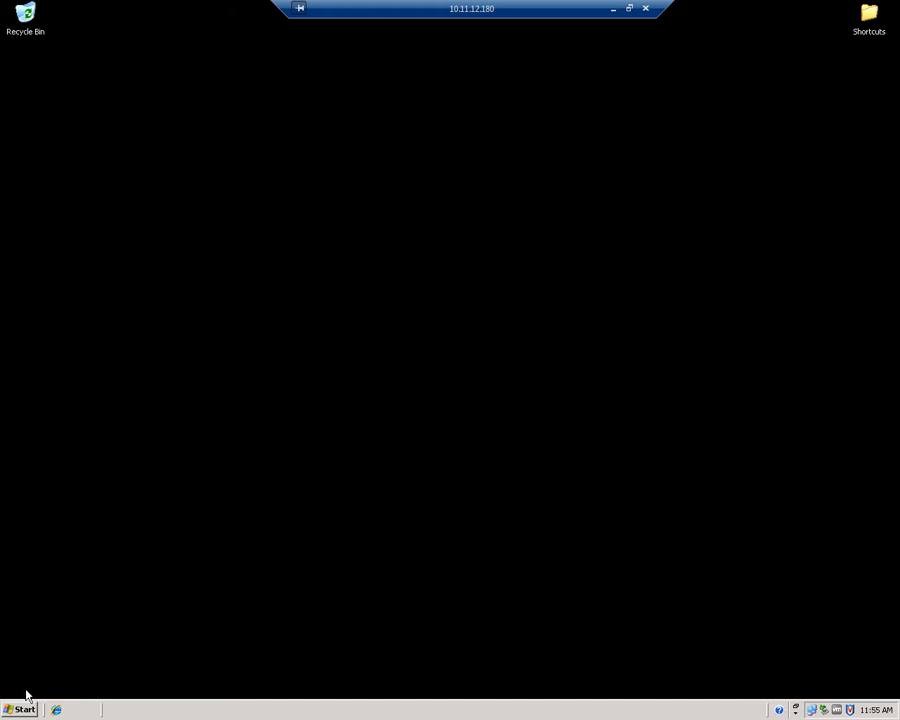
Open Printers and Faxes from the Start menu
click(20, 709)
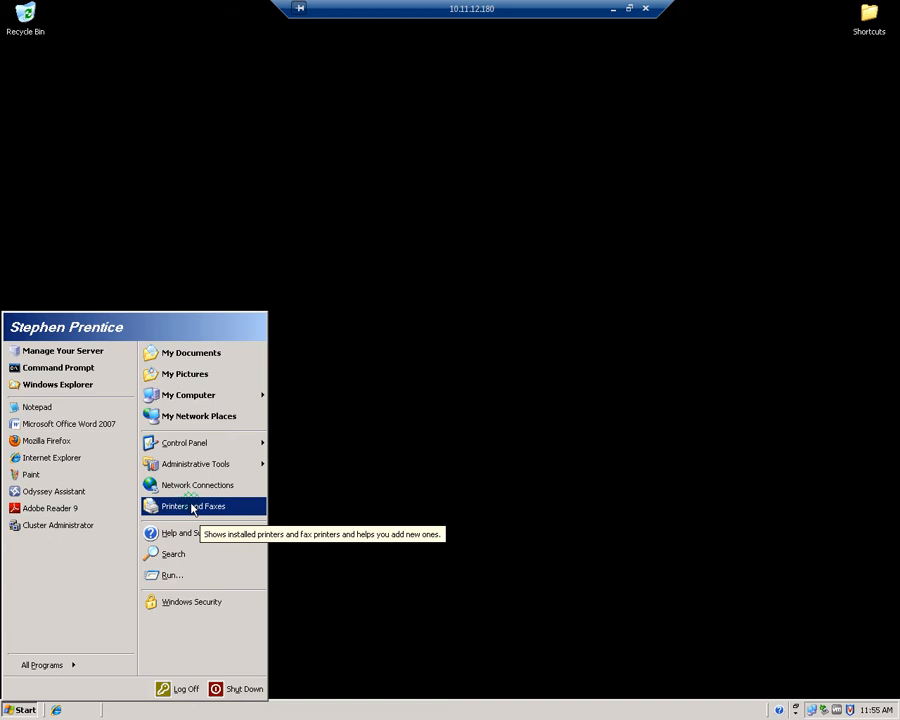
click(194, 506)
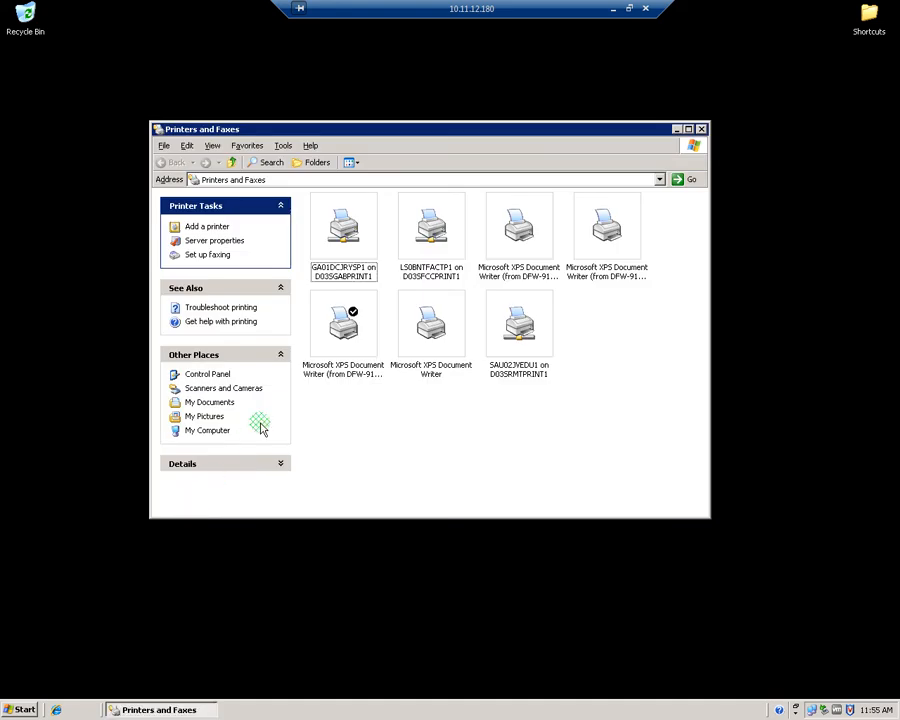
Start Add a Printer, choose a network printer, and pick Find a printer in the directory
click(207, 226)
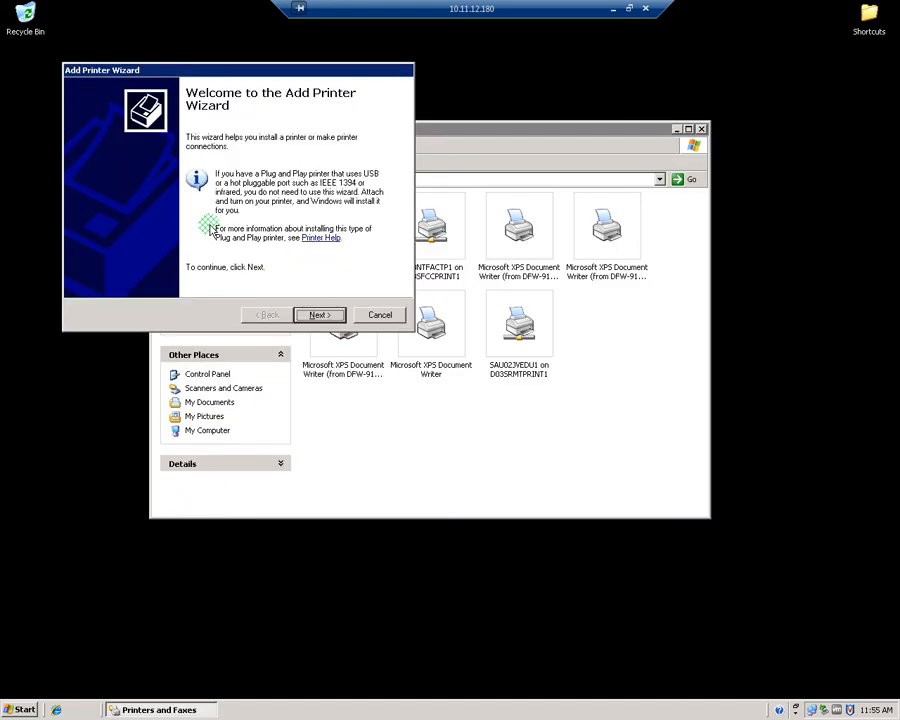
click(319, 314)
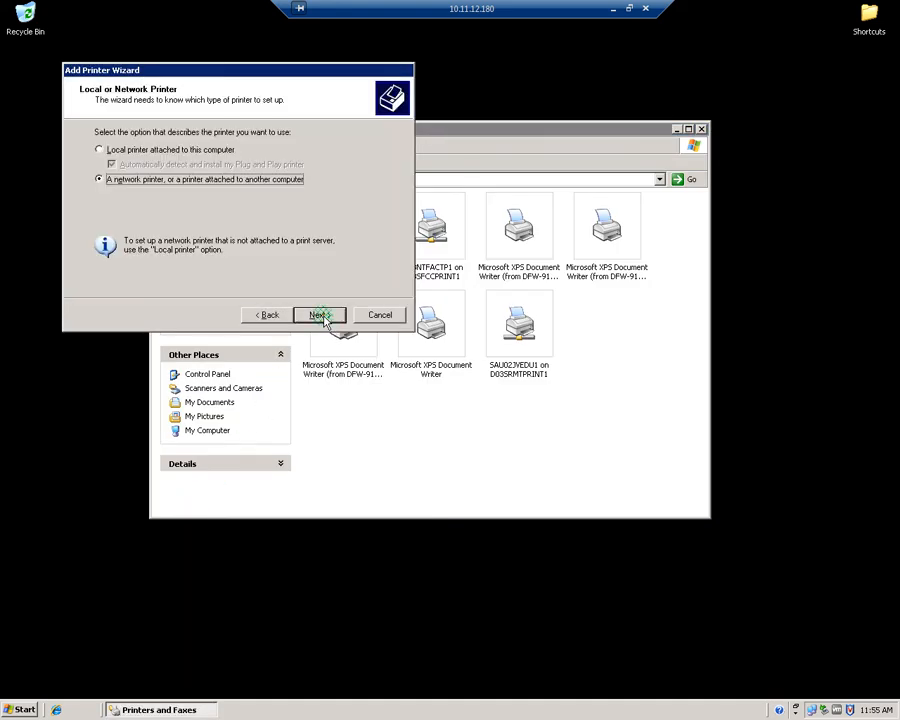
click(318, 315)
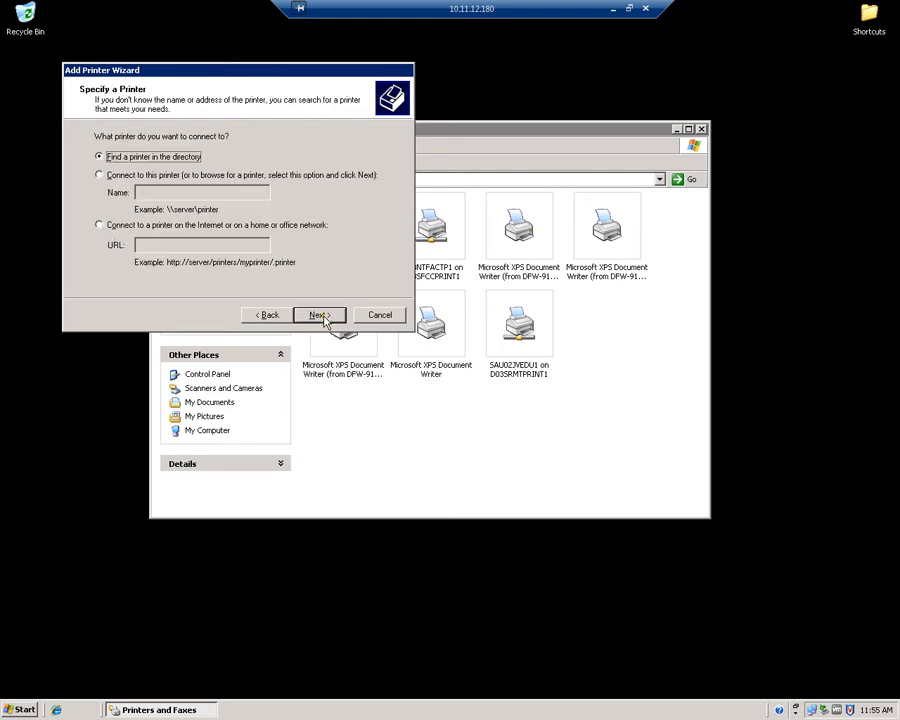
click(317, 315)
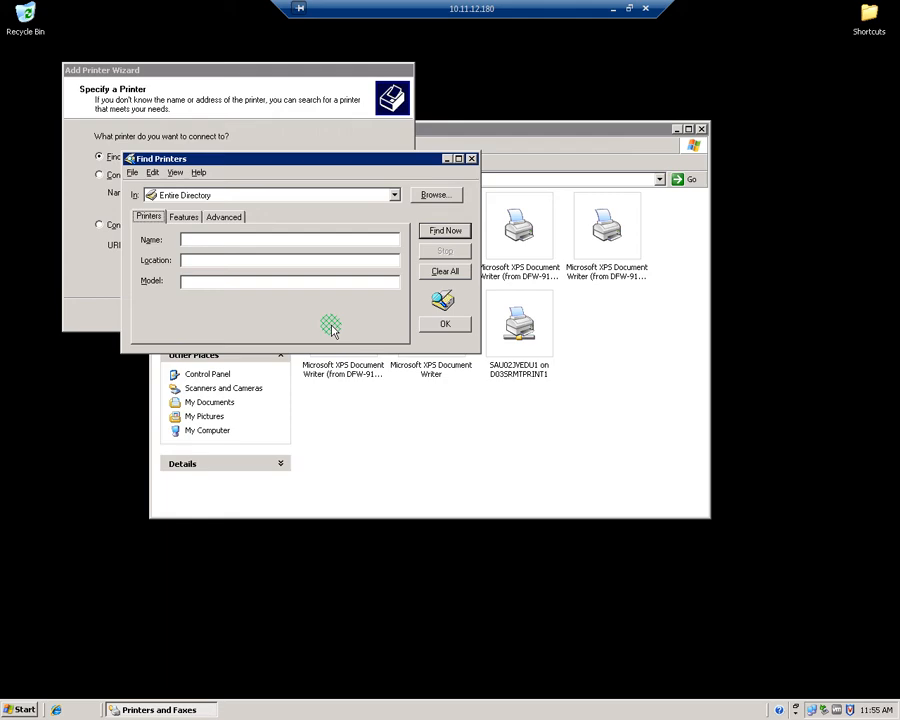
mouse_move(240, 273)
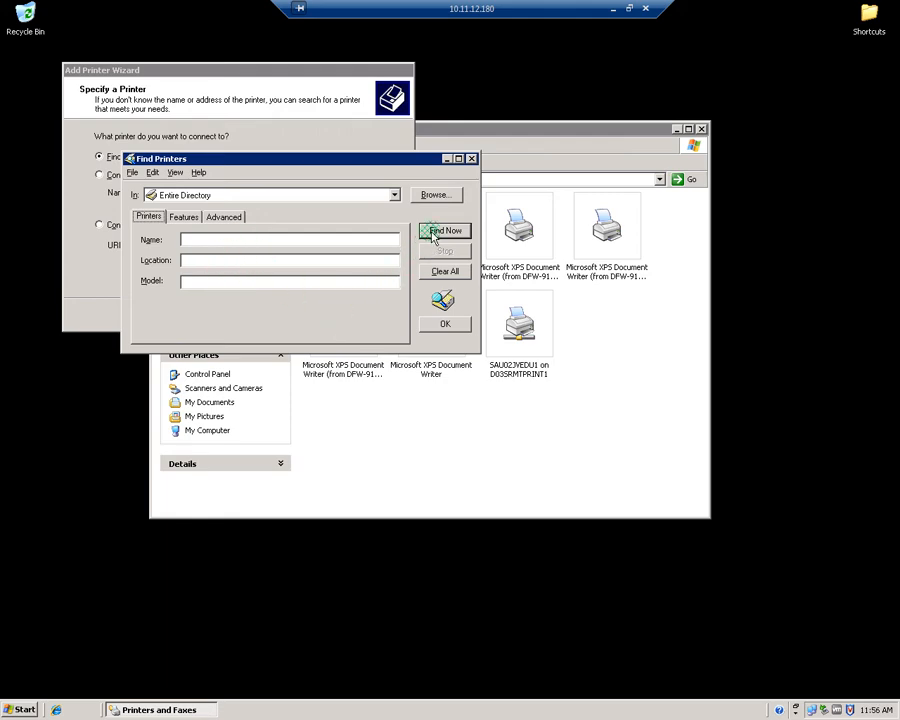
Run Find Now across the Entire Directory with blank fields, returning 921 printers
click(444, 231)
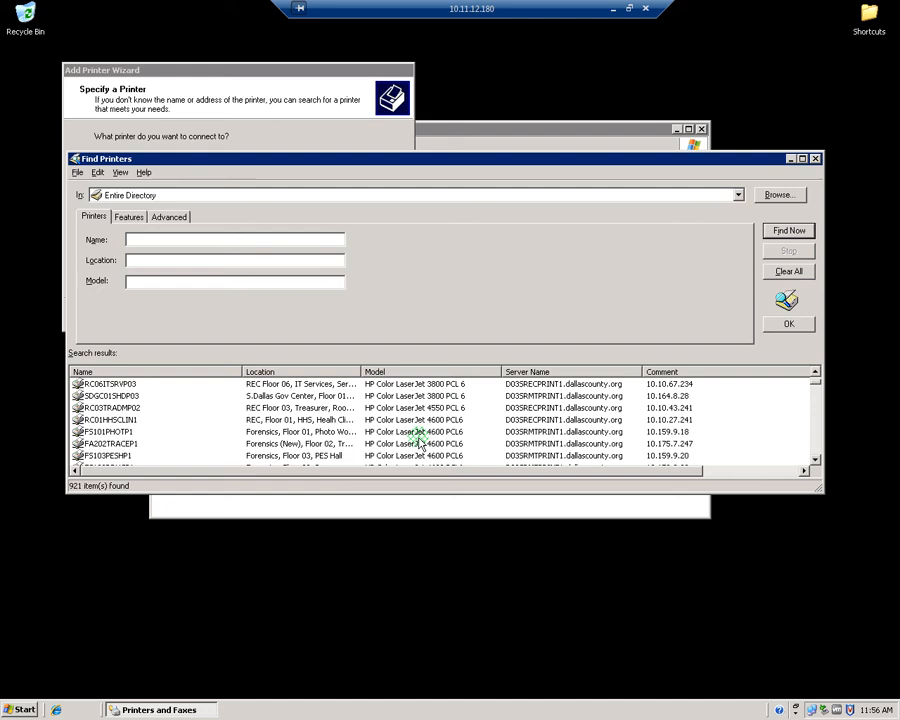
Scroll the results and open printer FS202FIRELABP1
scroll(down, 3)
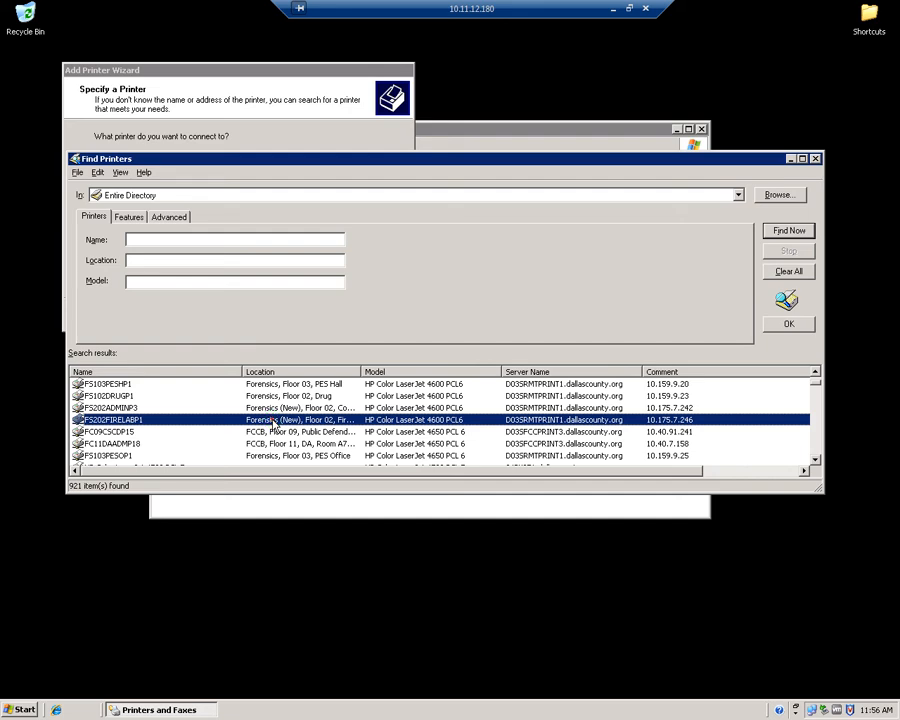
double_click(110, 419)
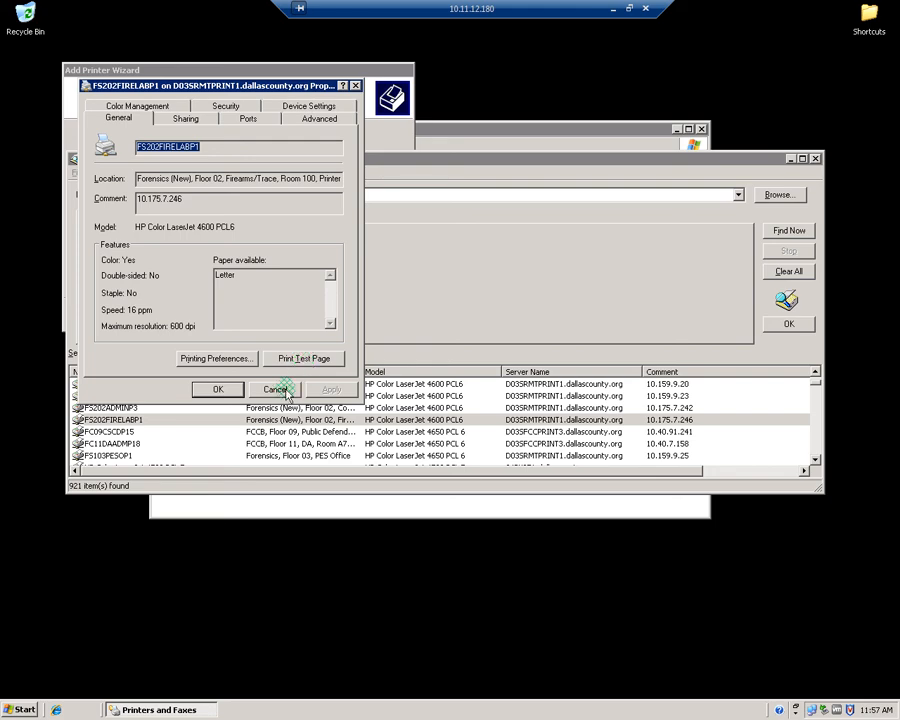
Cancel out of the FS202FIRELABP1 properties without changes
click(274, 389)
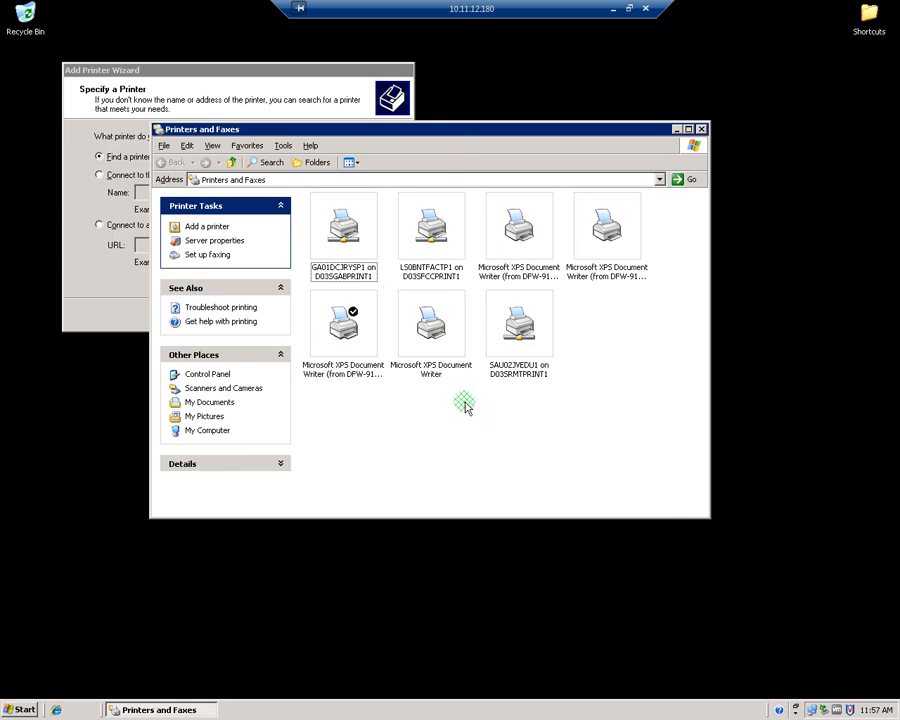
mouse_move(348, 318)
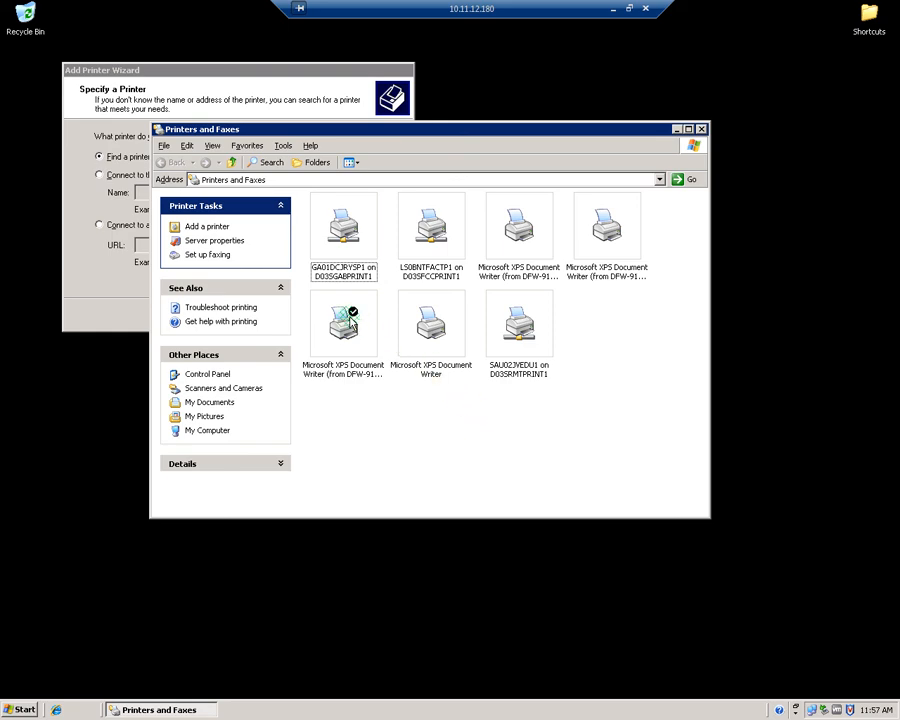
mouse_move(343, 320)
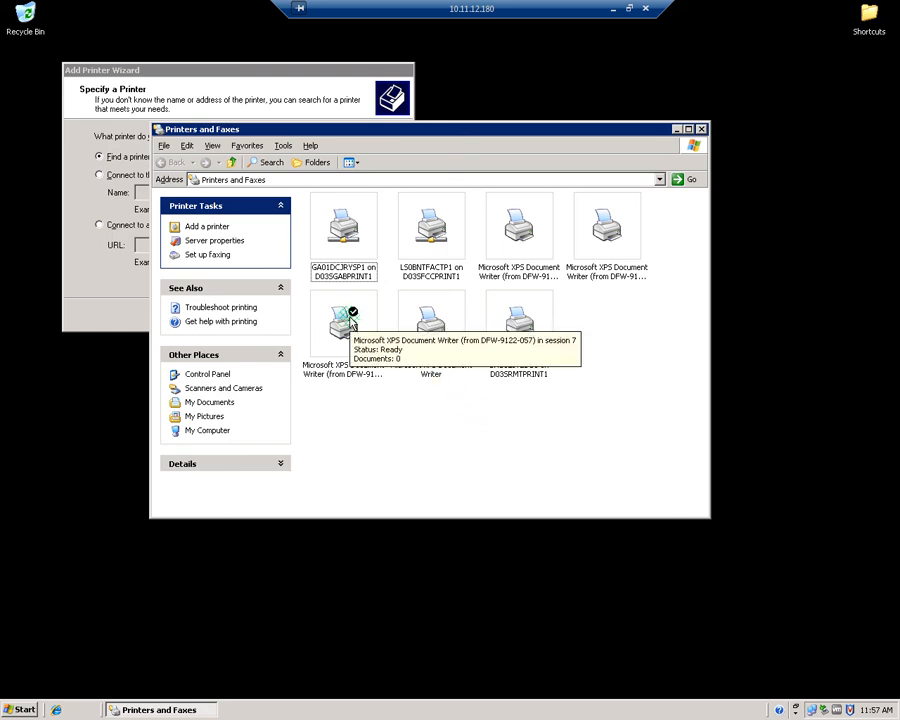